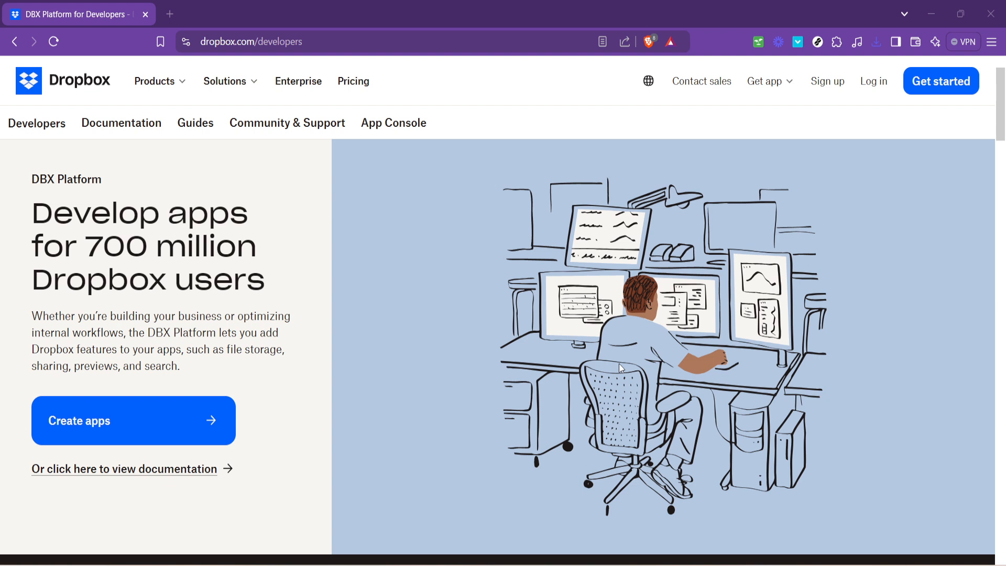
pyautogui.moveTo(813, 255)
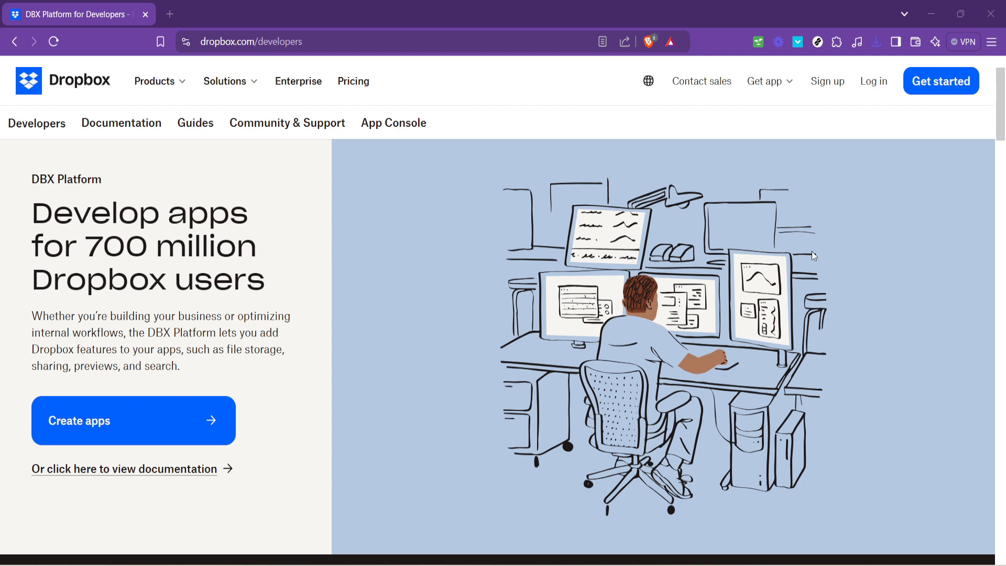
pyautogui.moveTo(824, 237)
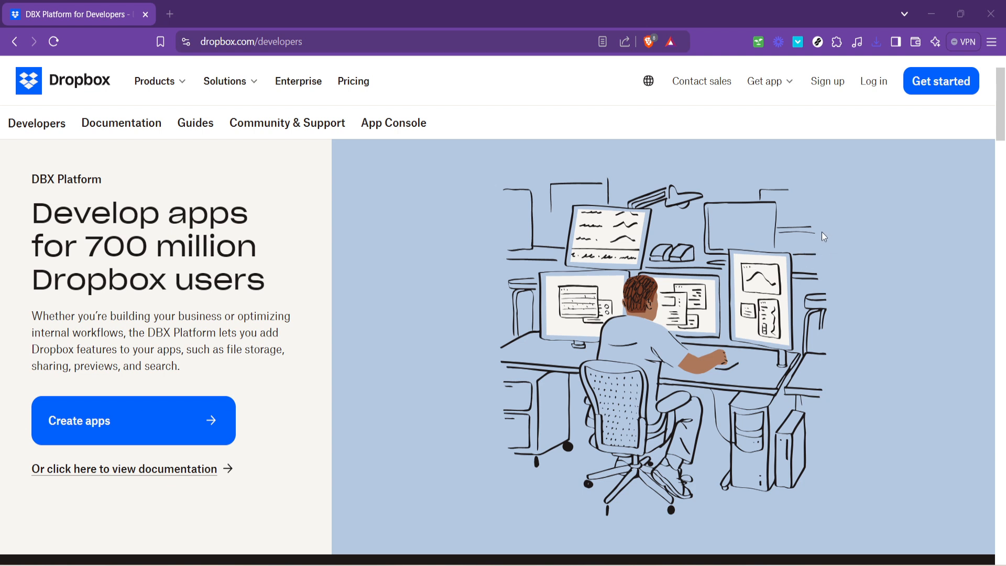
pyautogui.moveTo(828, 233)
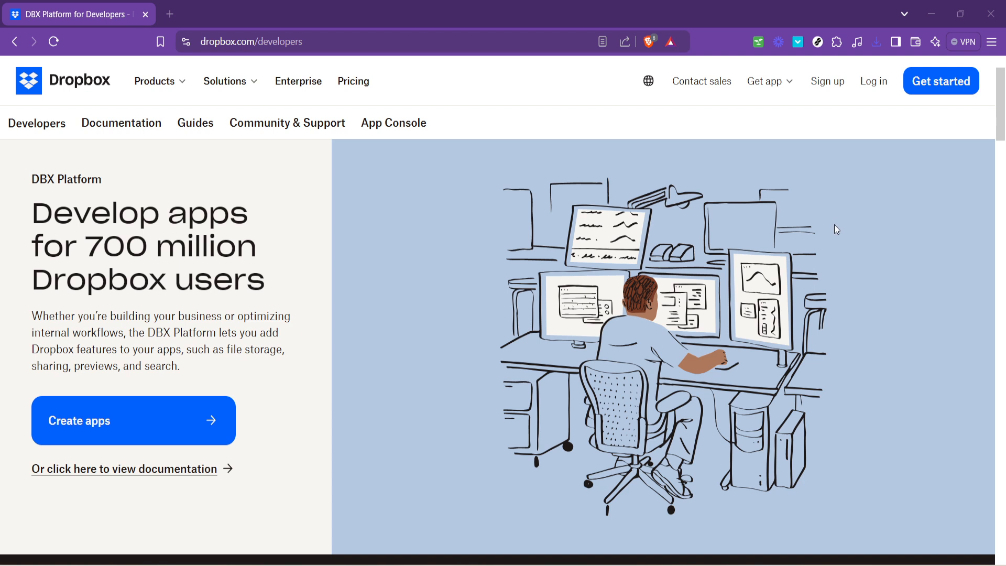
pyautogui.moveTo(878, 212)
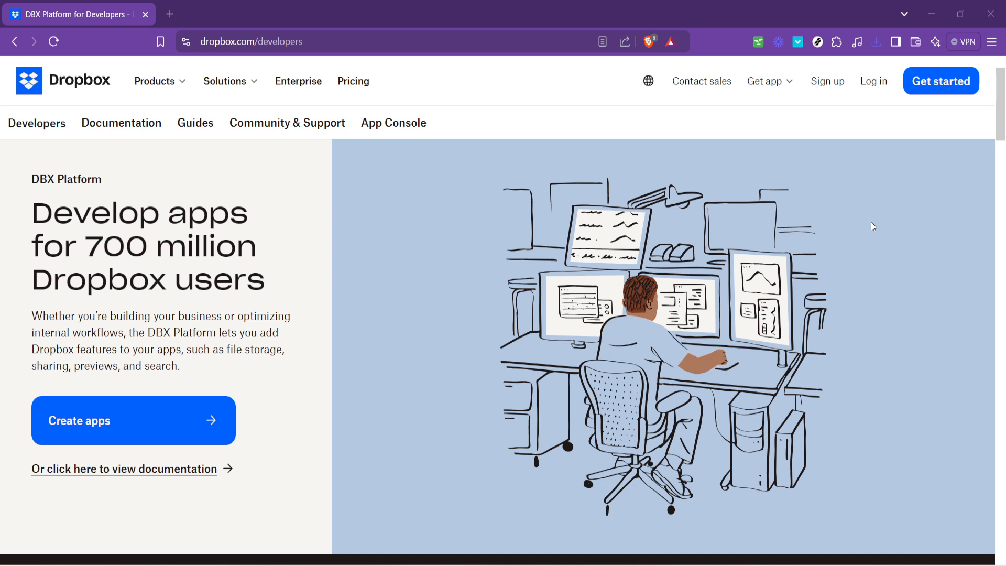
pyautogui.moveTo(415, 306)
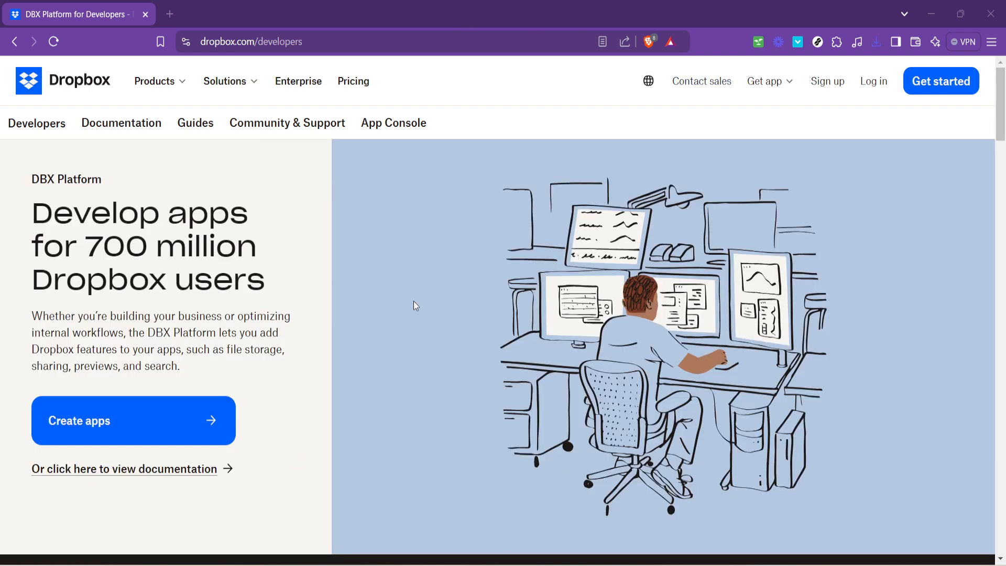
# - Log in to the Dropbox account and reach the home page with the All files list
pyautogui.click(224, 81)
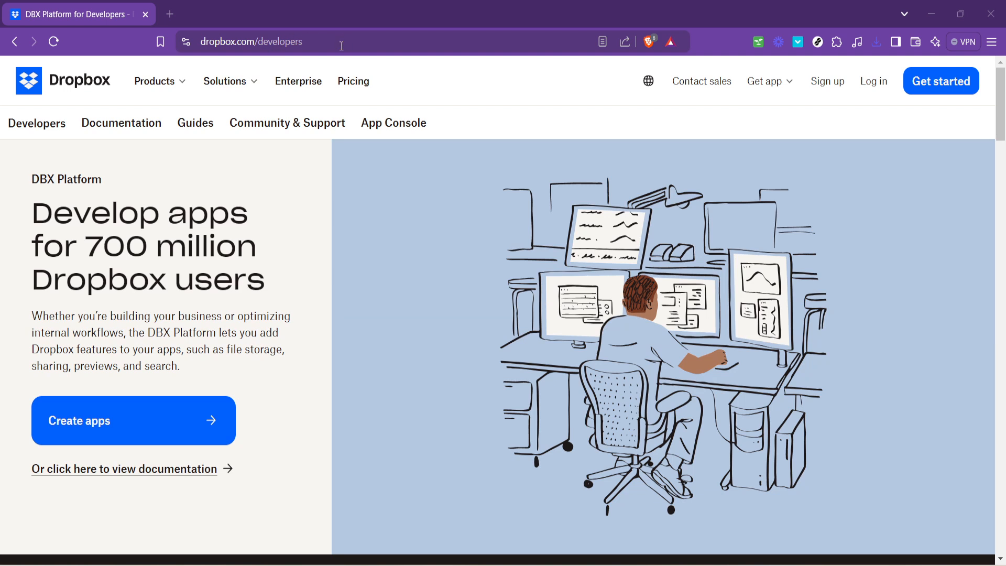
pyautogui.moveTo(851, 111)
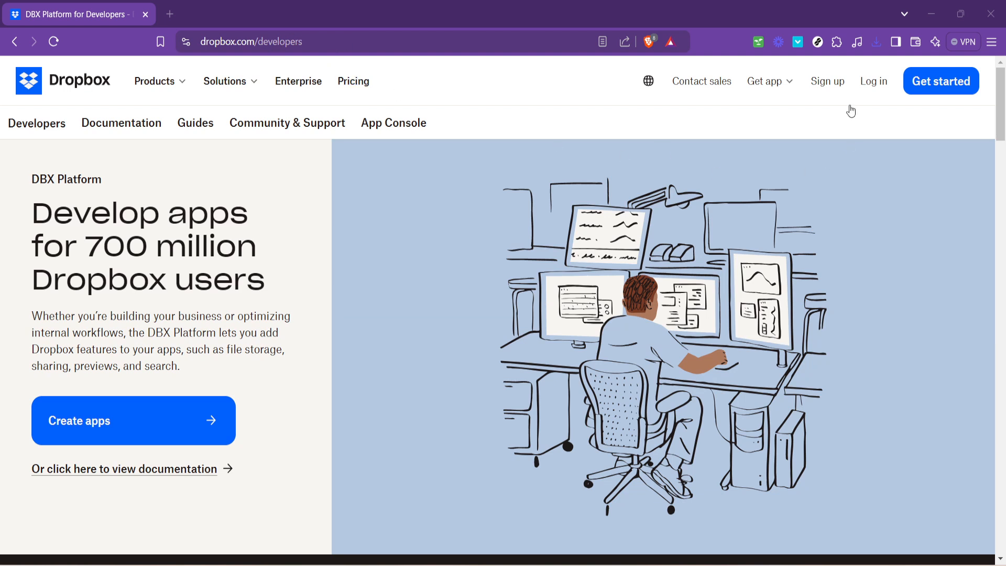
pyautogui.click(874, 82)
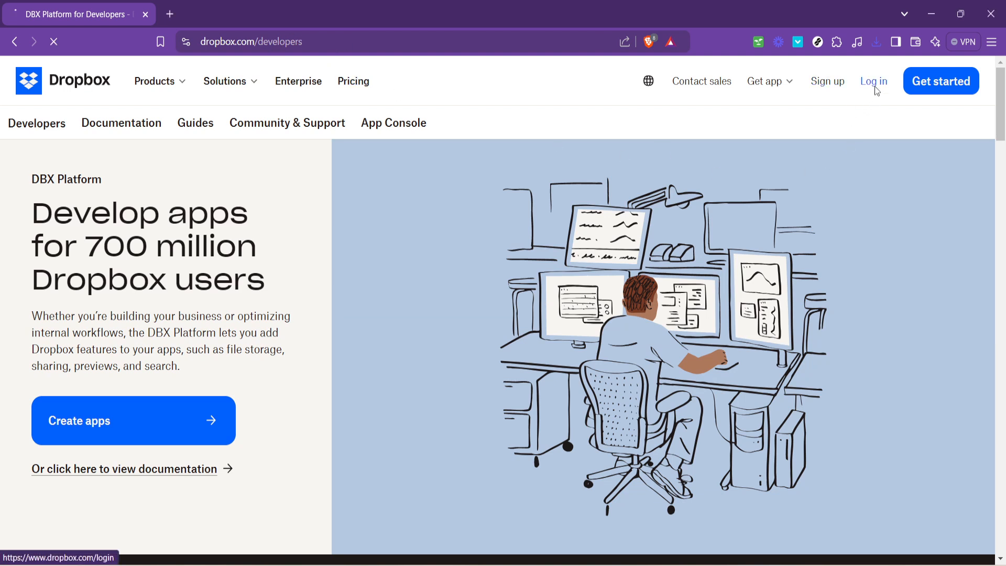
pyautogui.click(874, 82)
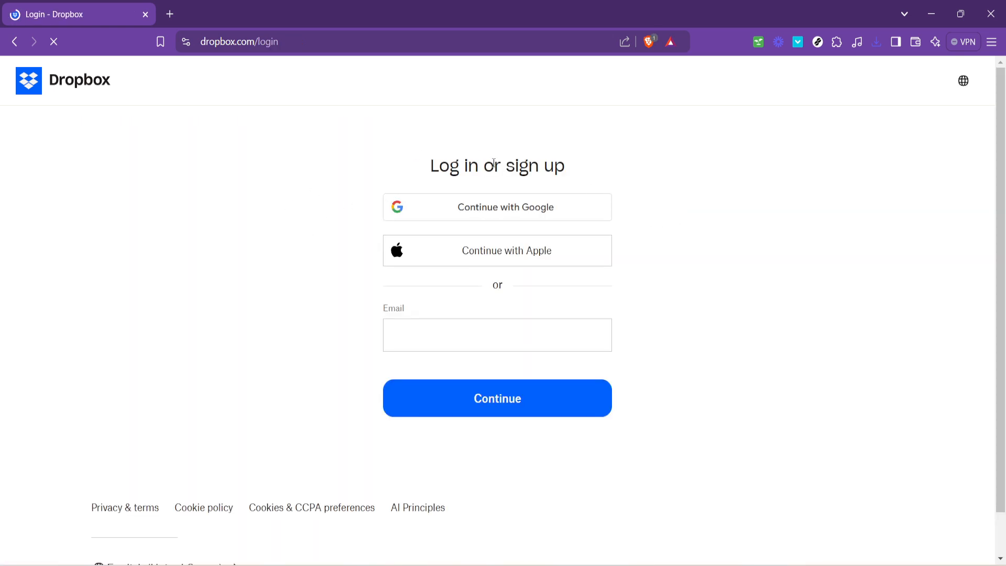
pyautogui.click(496, 206)
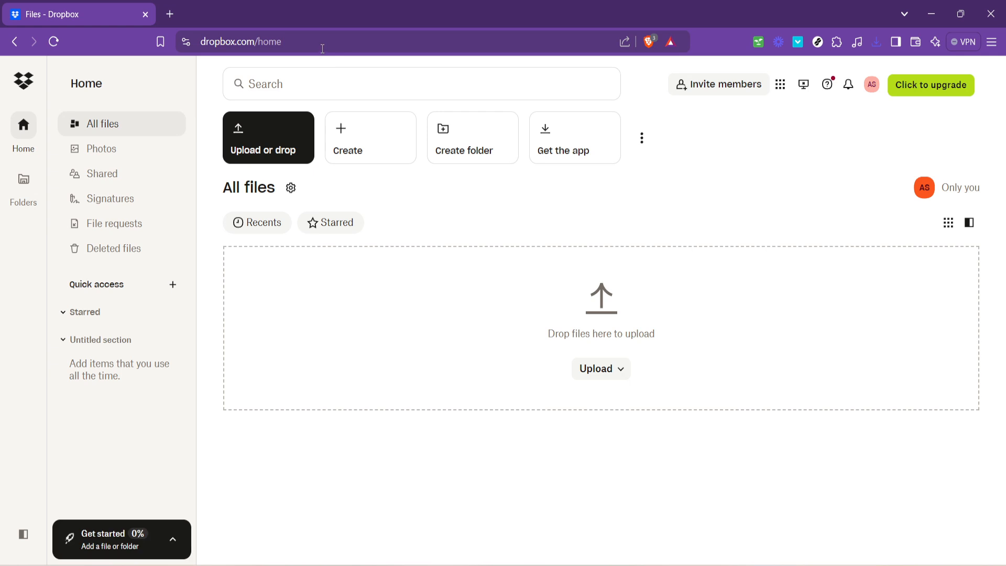
# - Replace 'home' in the address with 'developers' to return to the DBX Platform page
pyautogui.click(321, 42)
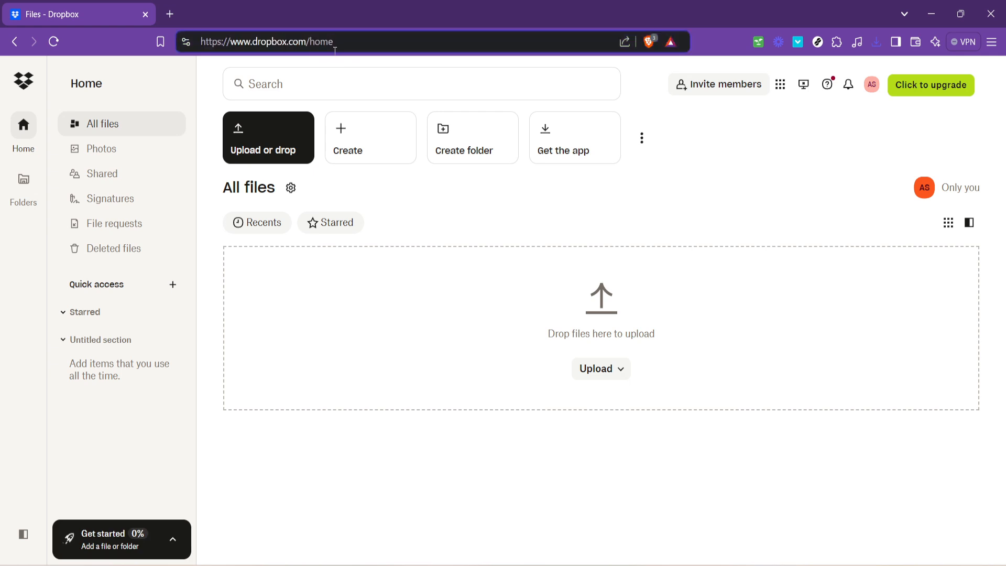
pyautogui.doubleClick(323, 42)
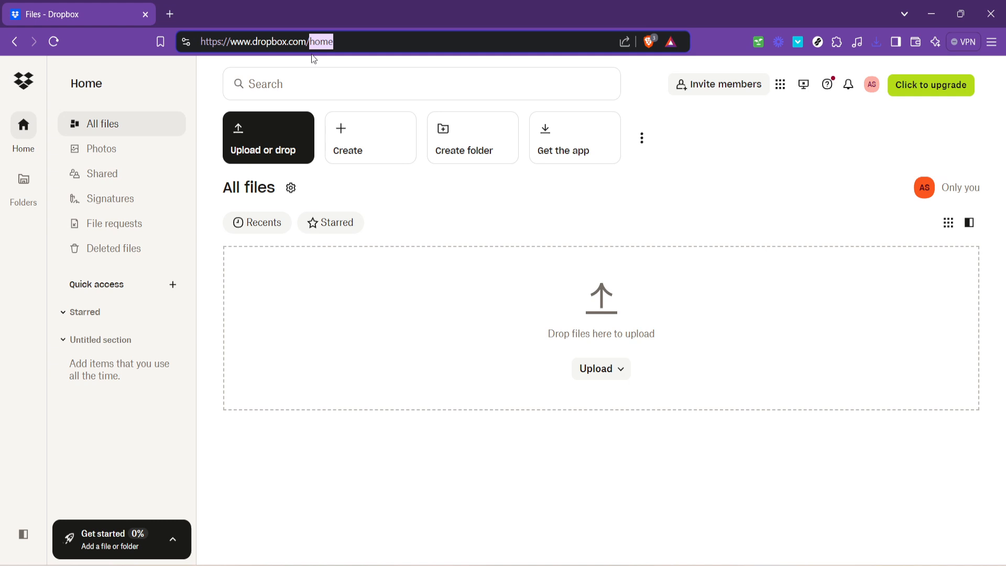
pyautogui.write('developers')
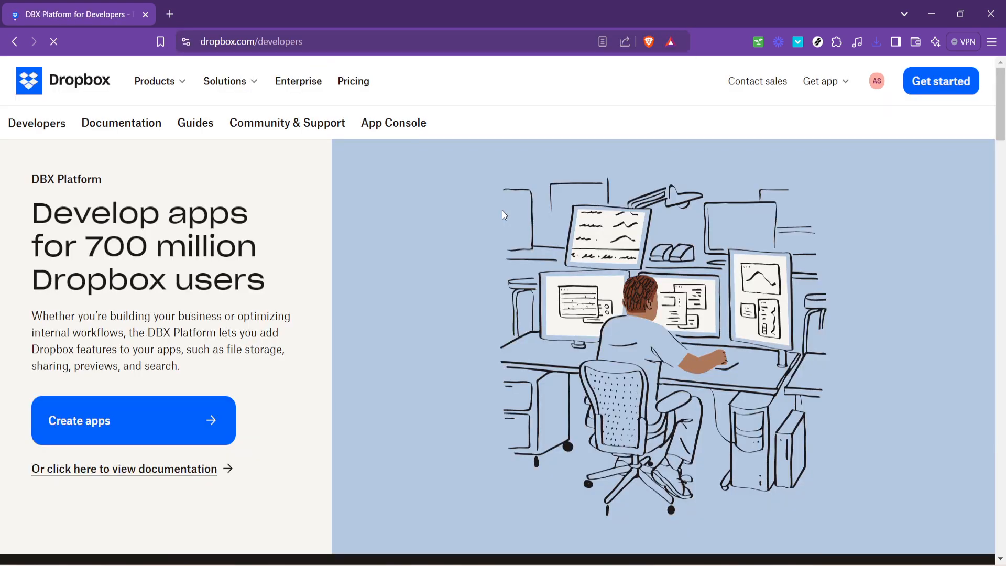
pyautogui.moveTo(817, 167)
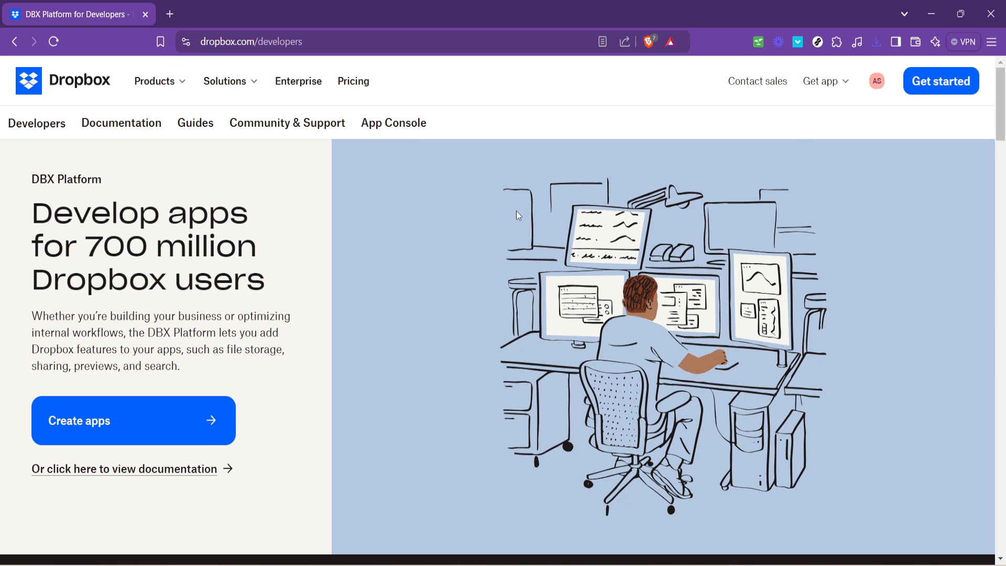
pyautogui.moveTo(622, 254)
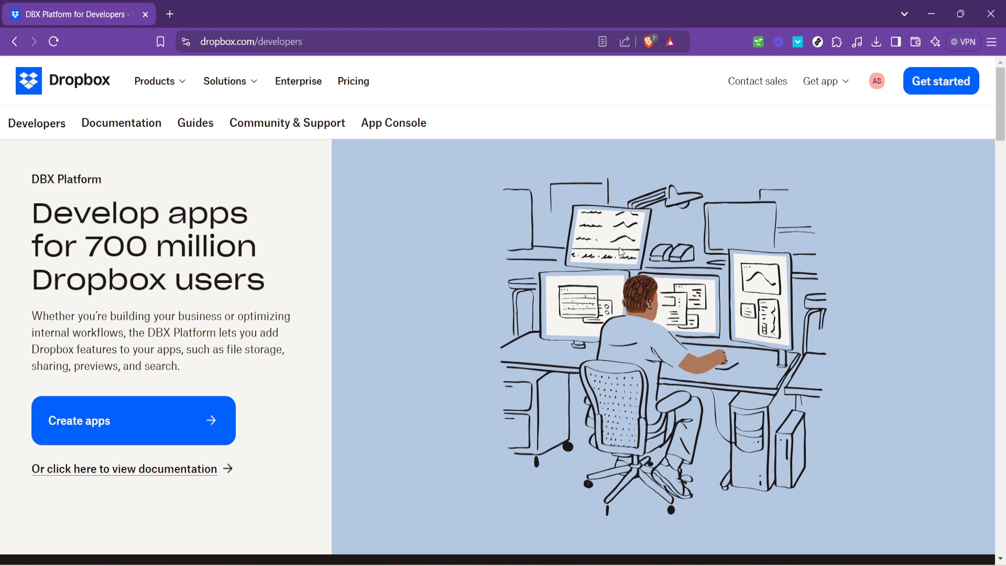
pyautogui.moveTo(159, 419)
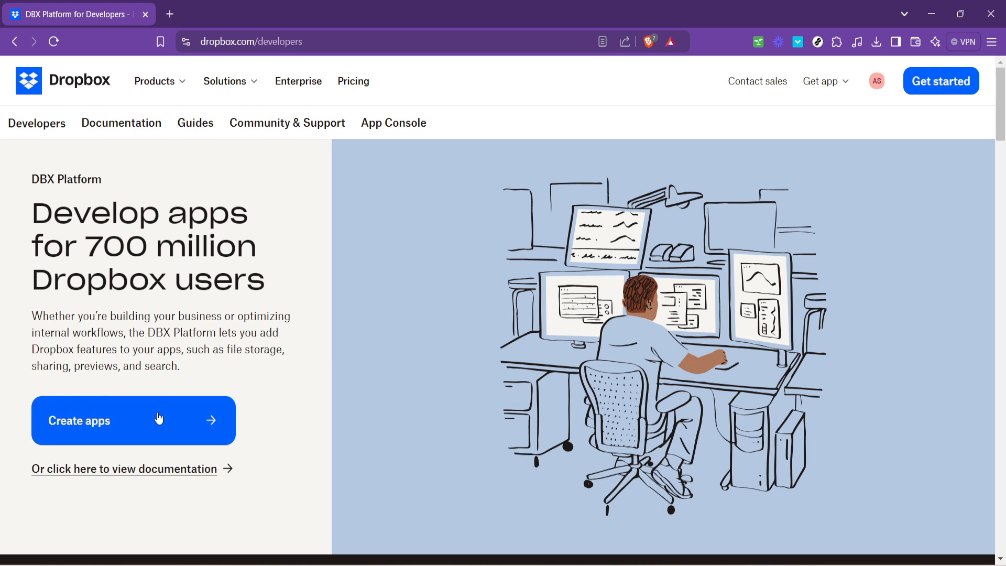
pyautogui.moveTo(127, 425)
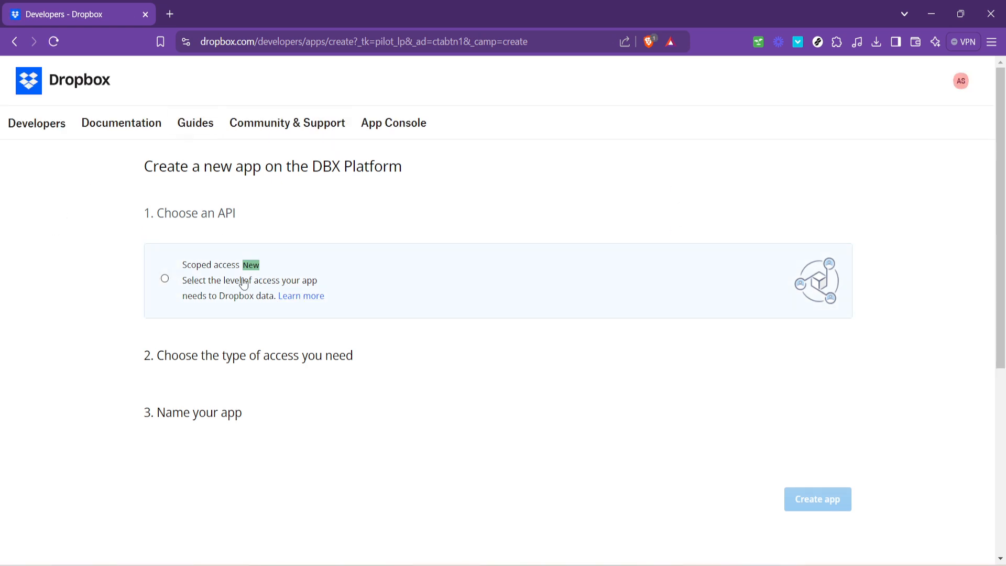
pyautogui.moveTo(421, 241)
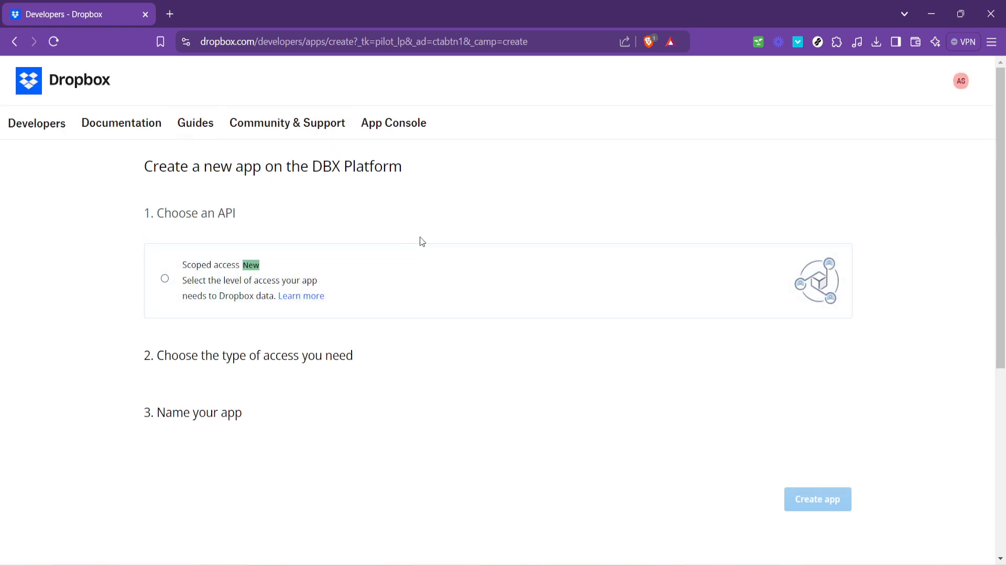
pyautogui.moveTo(360, 230)
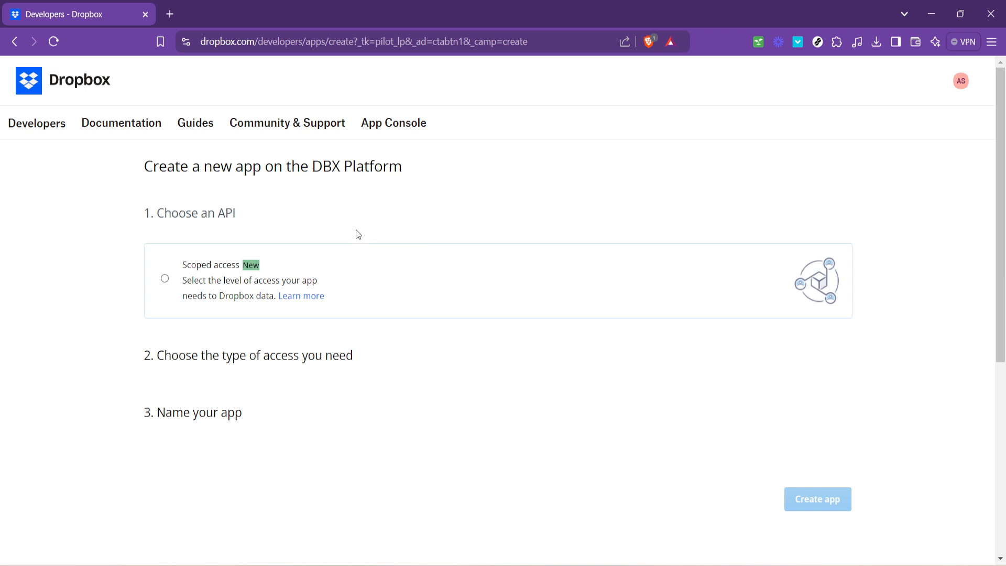
pyautogui.moveTo(344, 235)
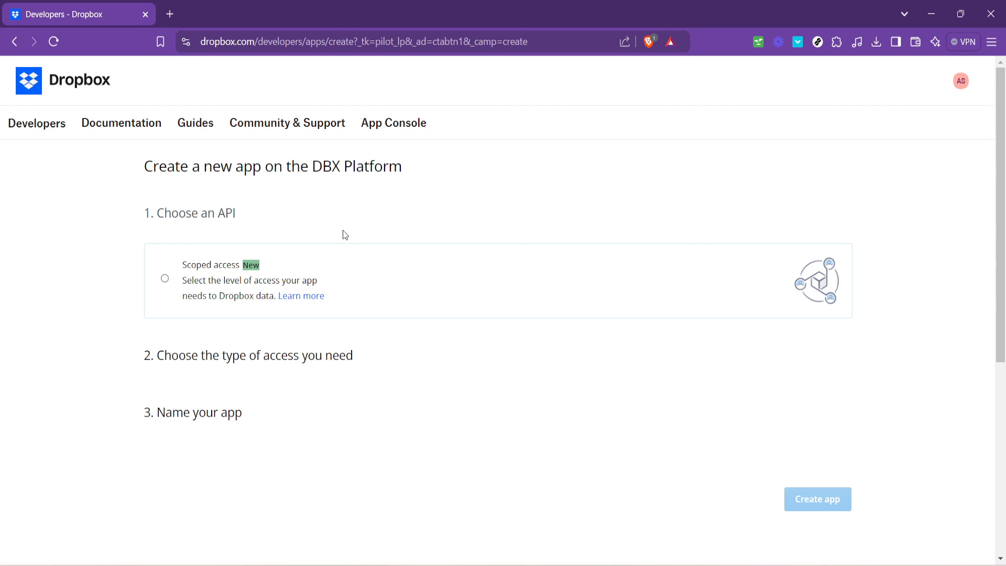
pyautogui.moveTo(323, 229)
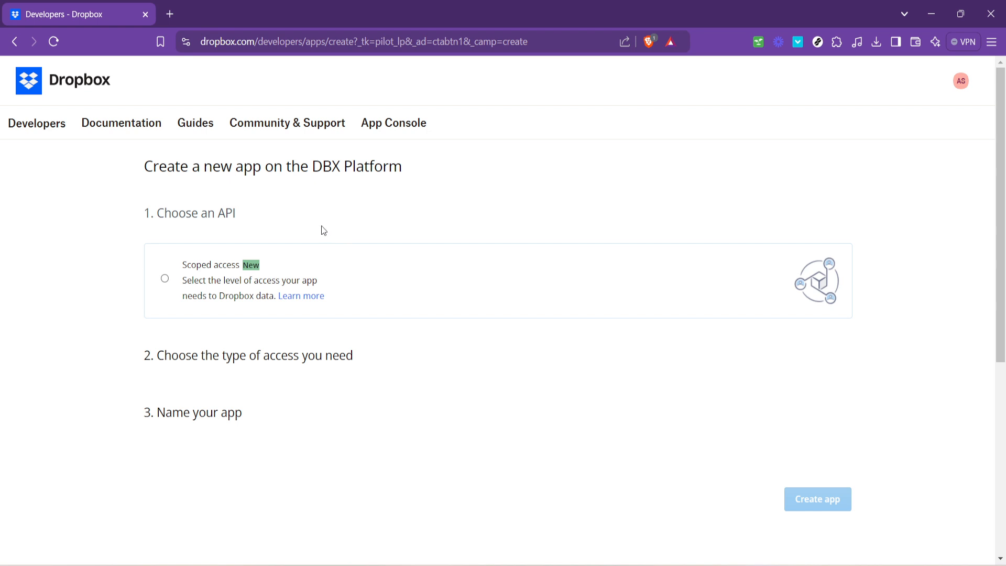
pyautogui.moveTo(152, 305)
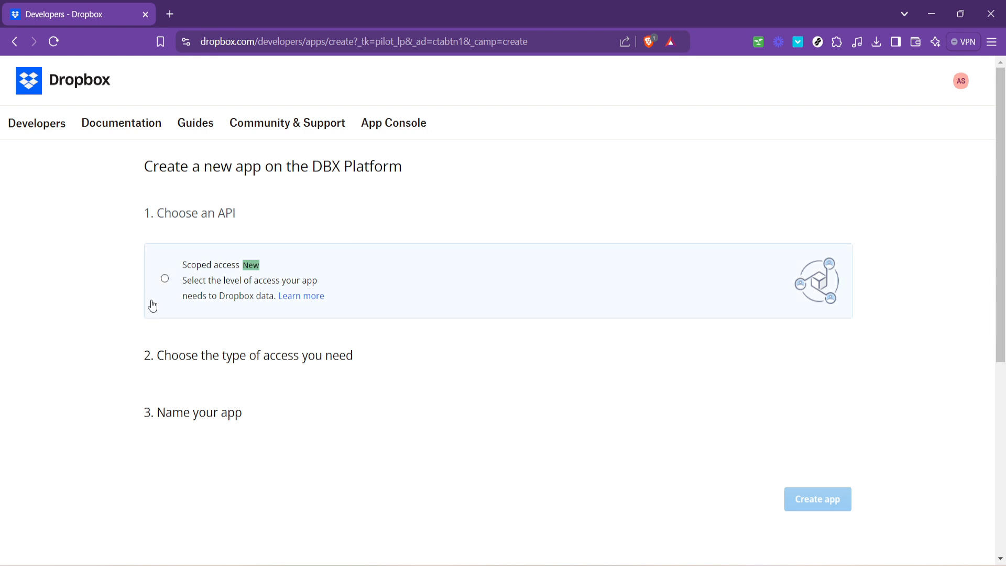
pyautogui.moveTo(166, 282)
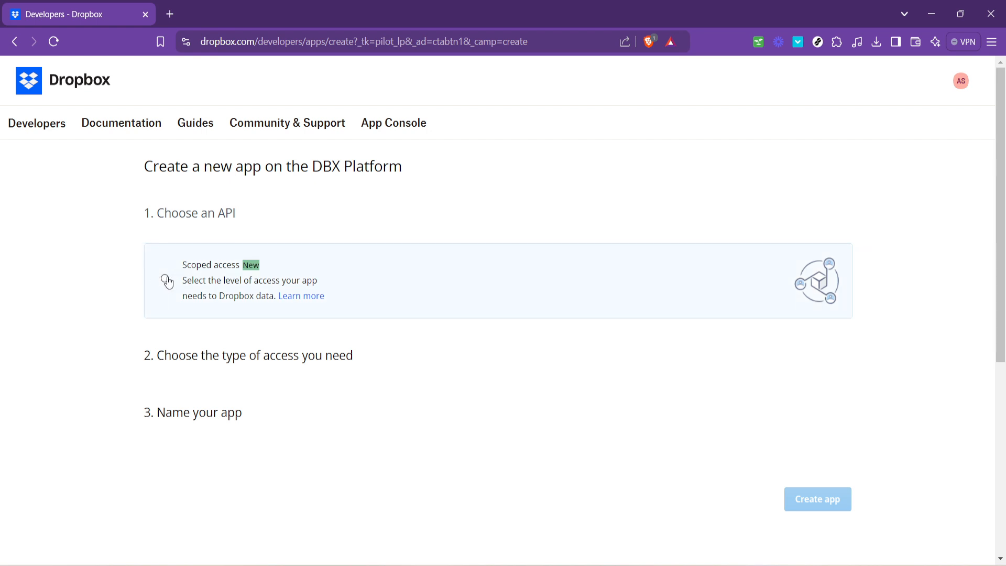
# - Choose Scoped access with the Full Dropbox access type for the new app
pyautogui.click(166, 293)
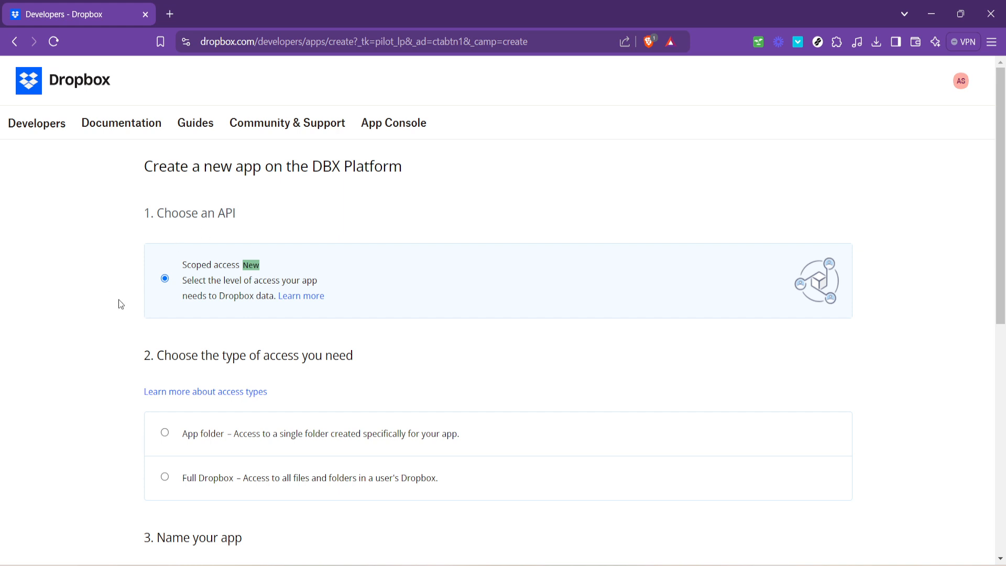
pyautogui.scroll(-3)
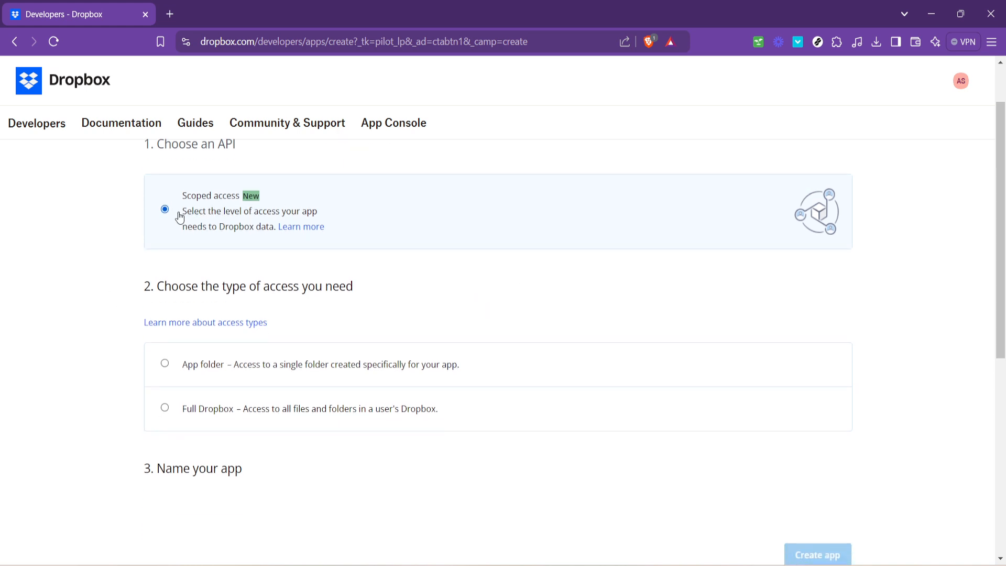
pyautogui.moveTo(295, 230)
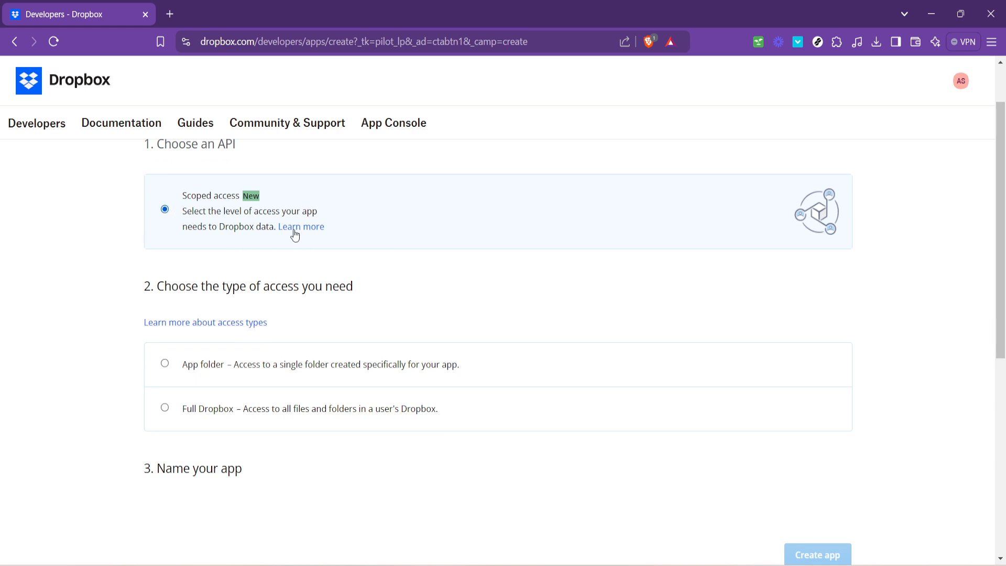
pyautogui.moveTo(556, 293)
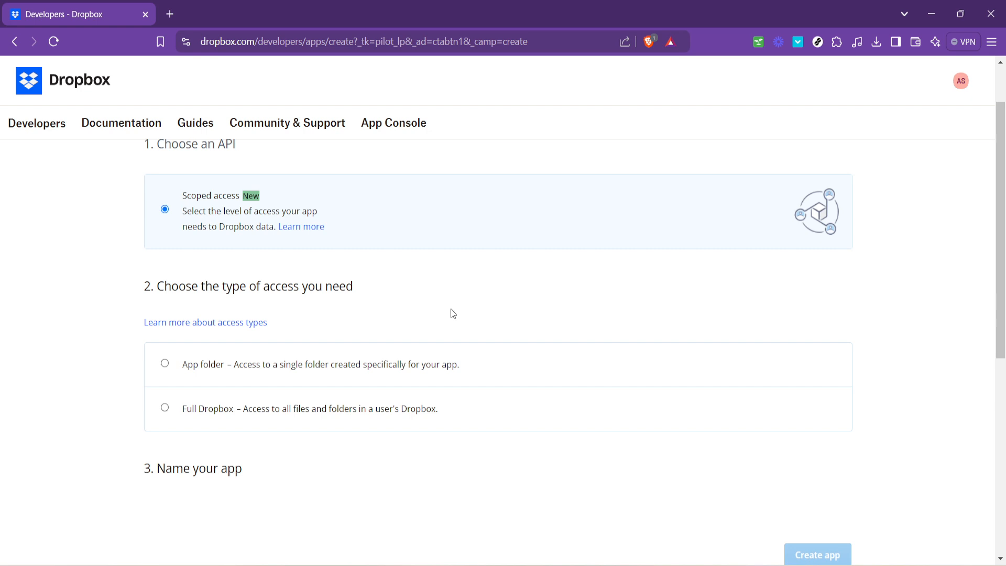
pyautogui.moveTo(106, 352)
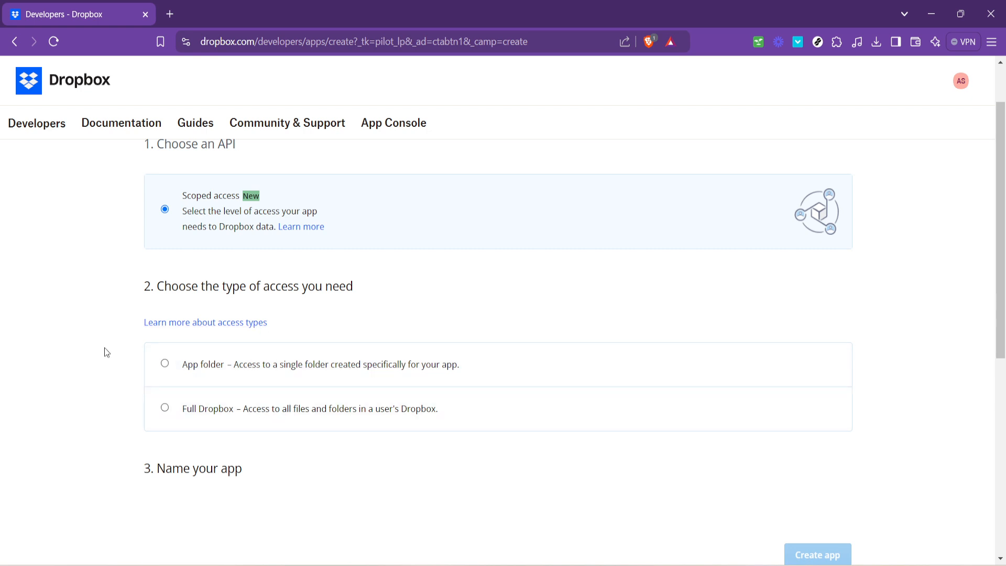
pyautogui.moveTo(126, 417)
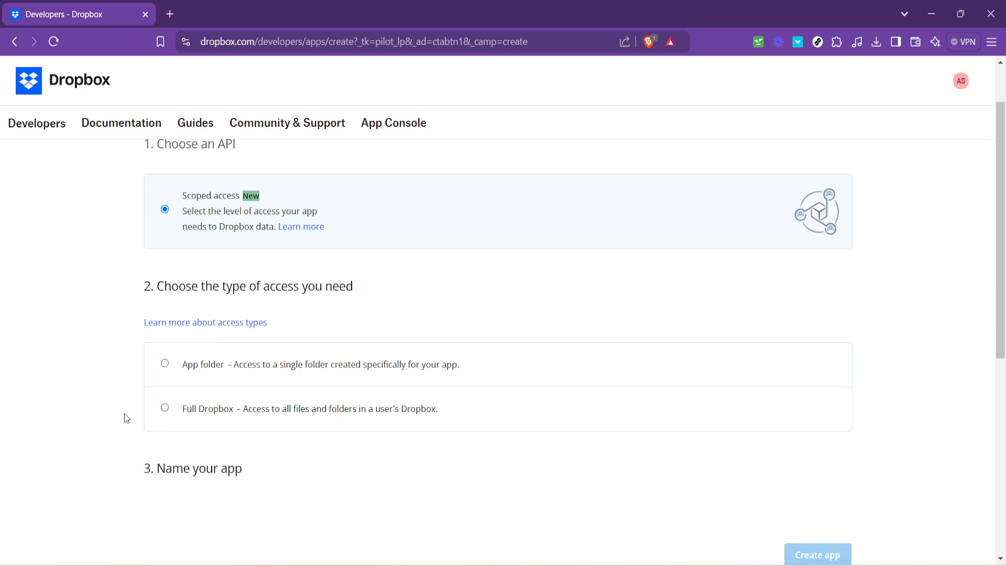
pyautogui.click(165, 407)
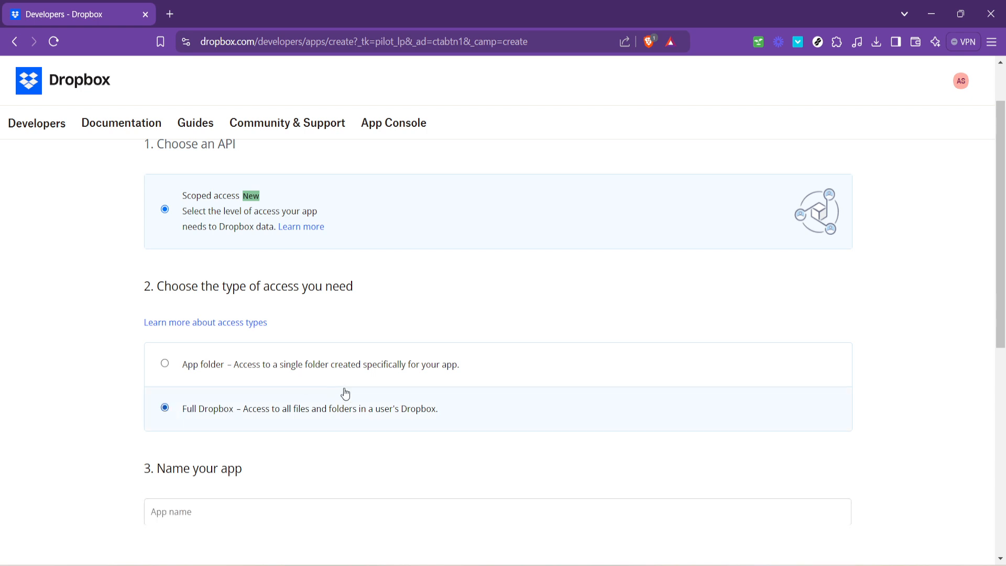
pyautogui.scroll(-3)
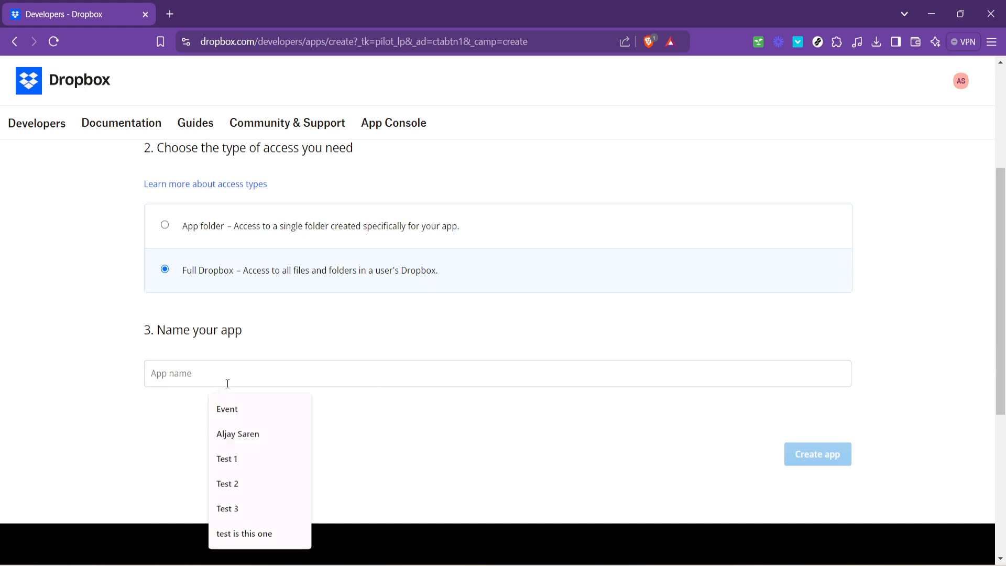
# - Enter 'test for the yt video' as the app name
pyautogui.write('test for the')
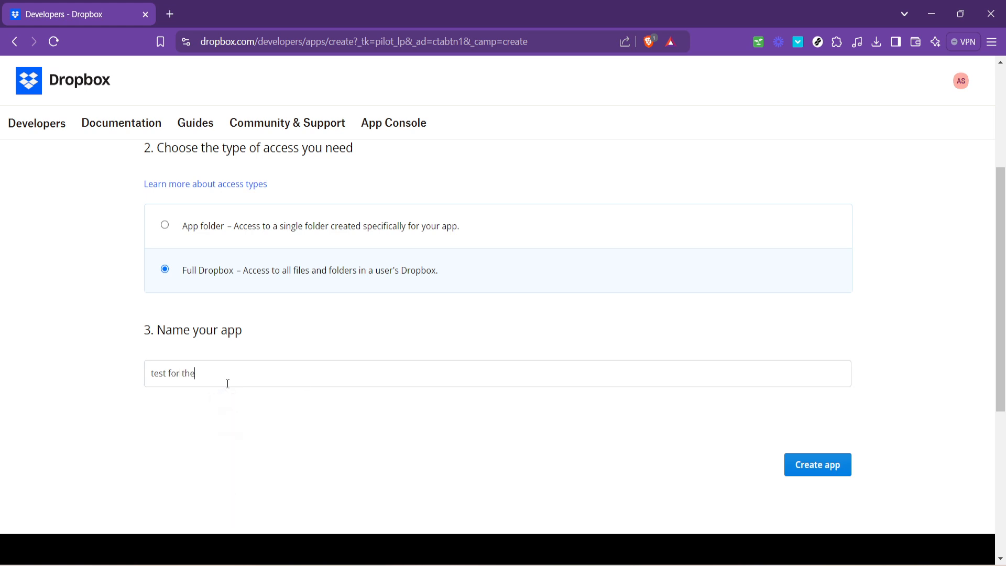
pyautogui.write('yt')
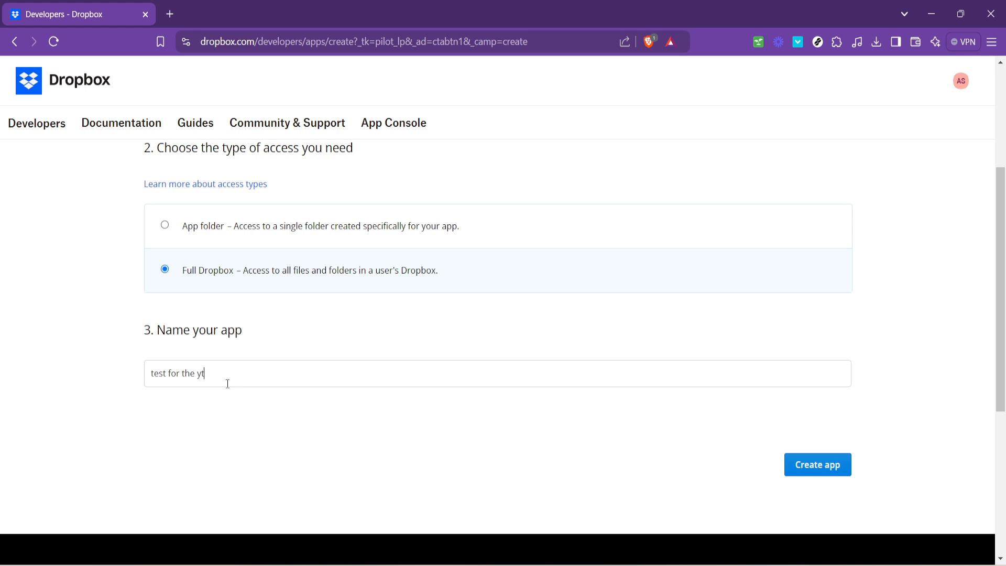
pyautogui.write('vdi')
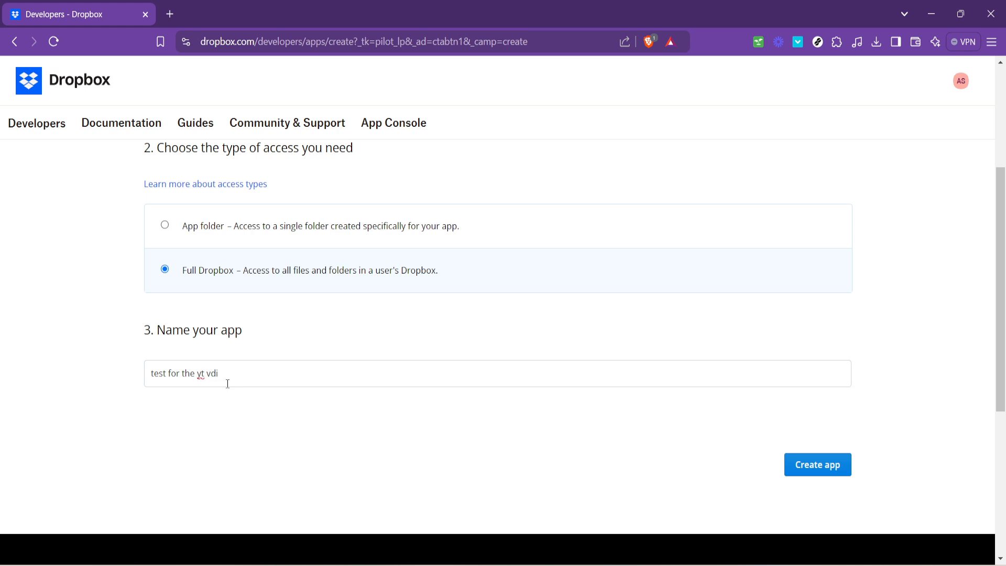
pyautogui.write('video')
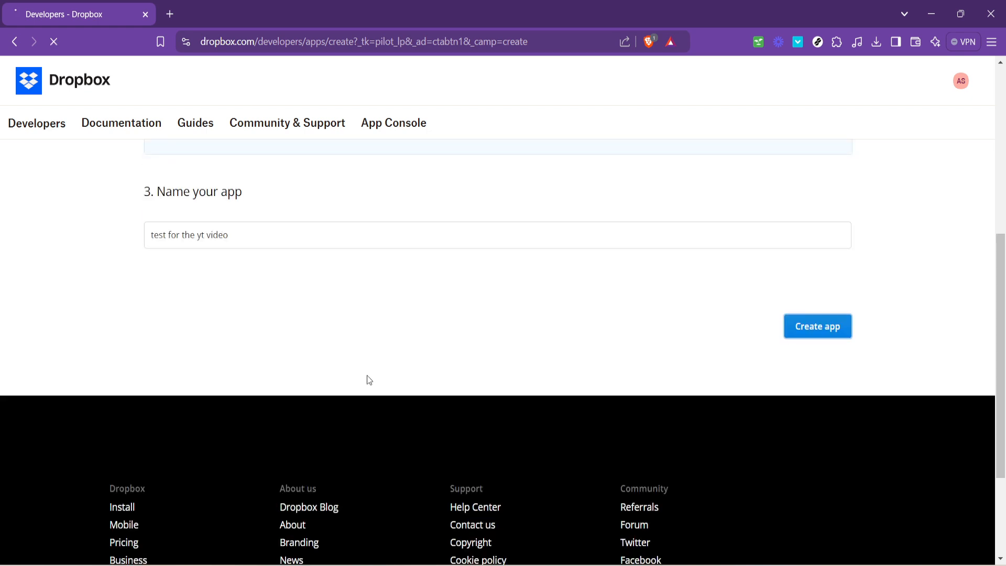
pyautogui.moveTo(704, 254)
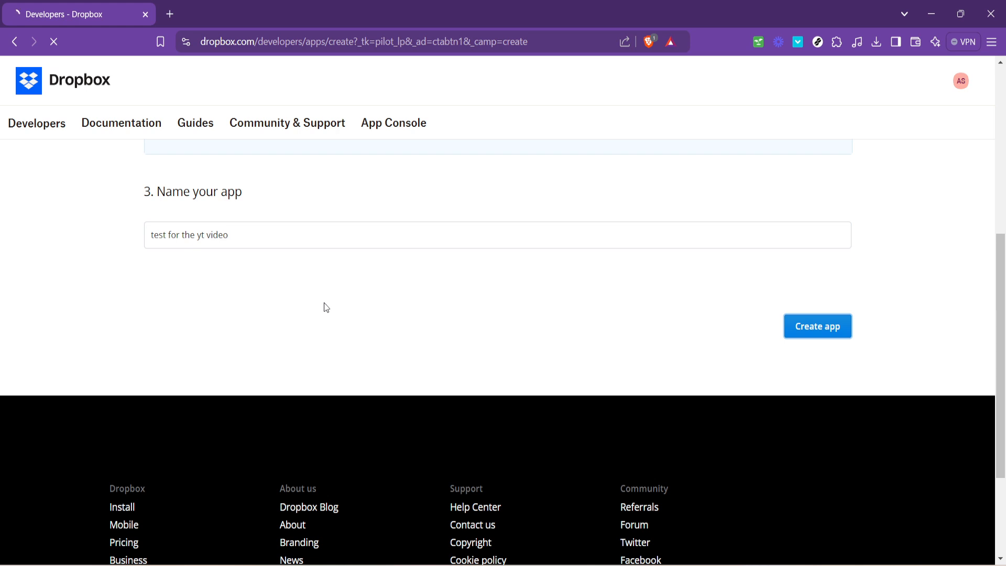
# - Create the app and bring its Settings page down to the App key and OAuth 2 section
pyautogui.click(817, 325)
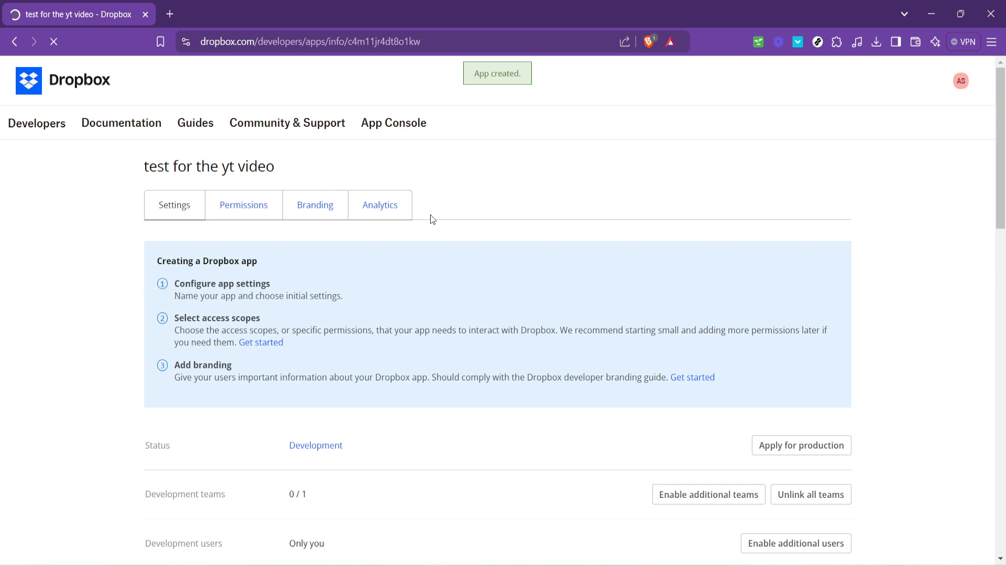
pyautogui.scroll(-3)
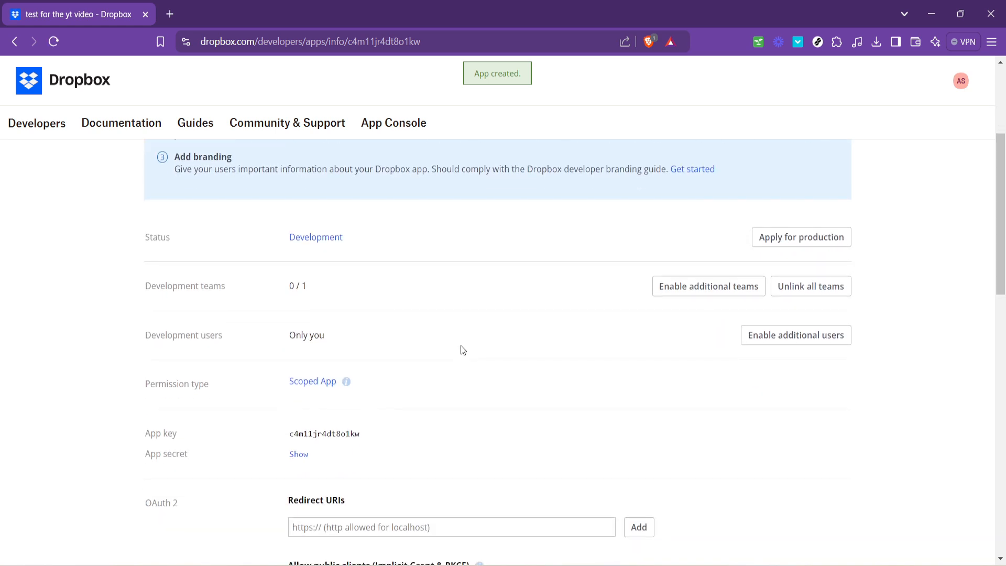
pyautogui.scroll(-3)
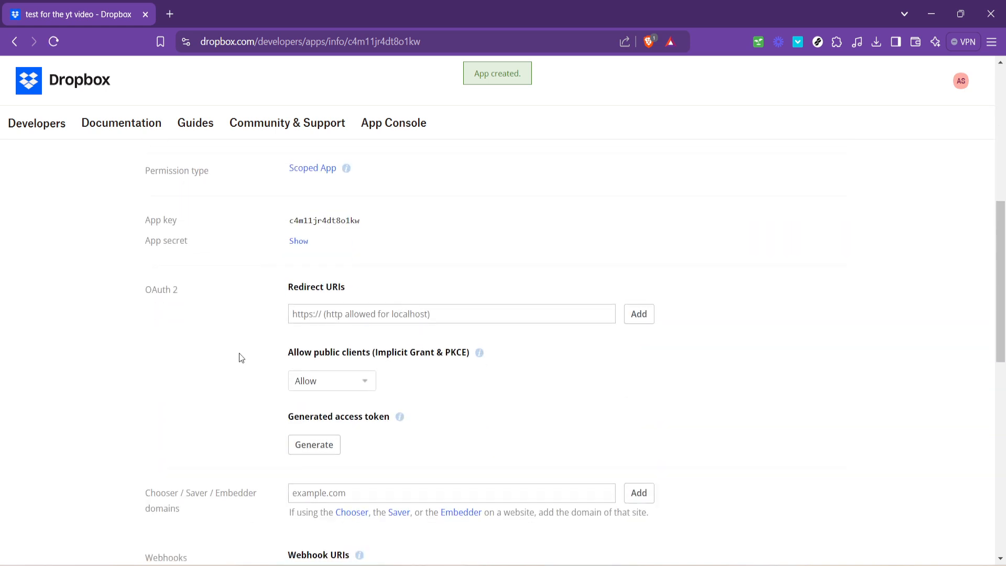
pyautogui.scroll(-3)
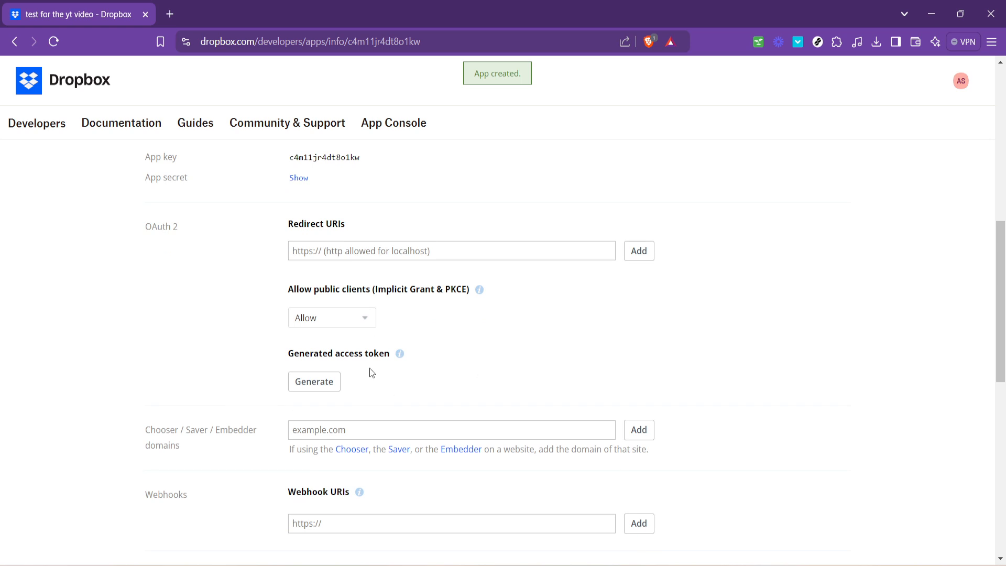
pyautogui.moveTo(318, 389)
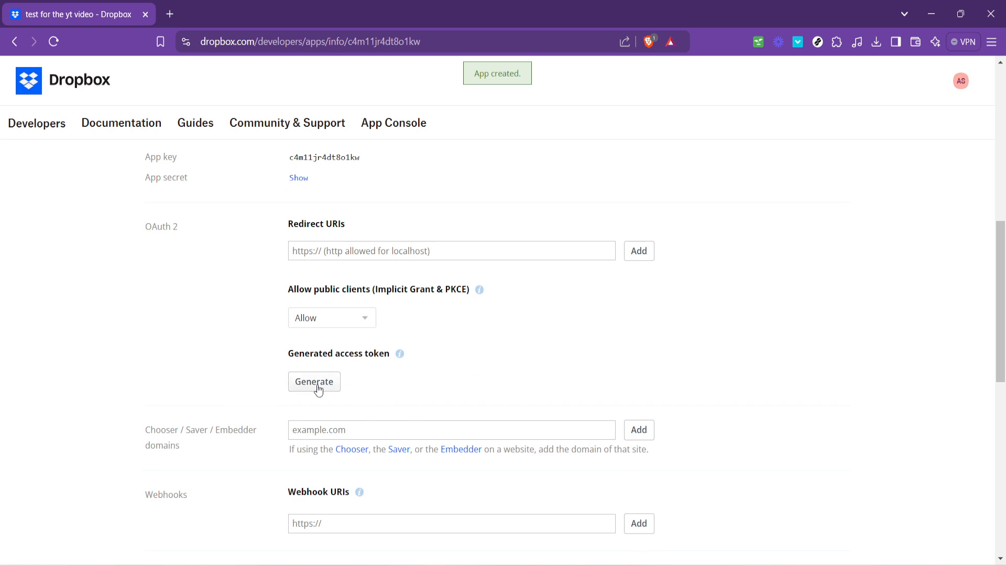
# - Generate an access token for the app under OAuth 2
pyautogui.click(314, 381)
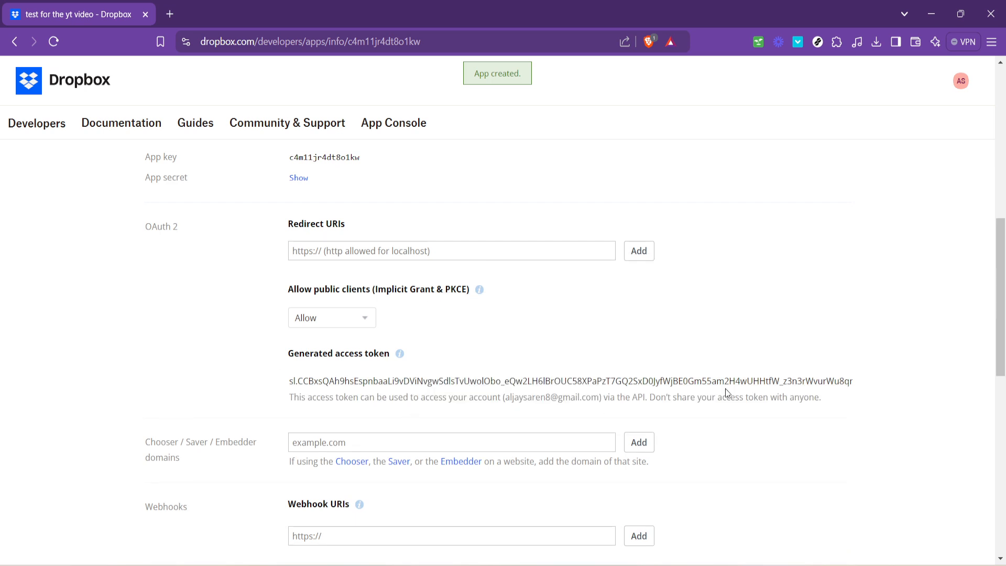
pyautogui.moveTo(801, 376)
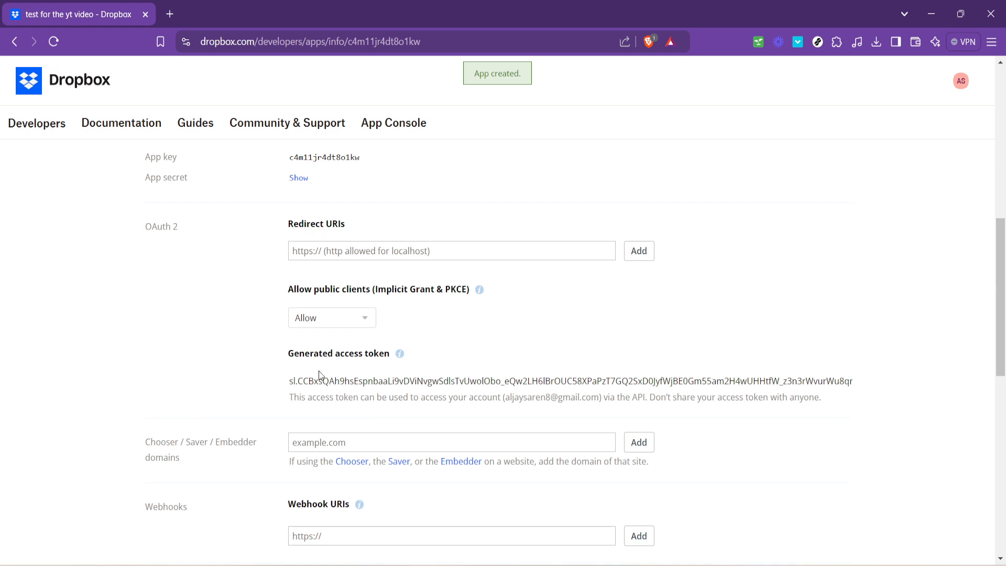
pyautogui.moveTo(429, 389)
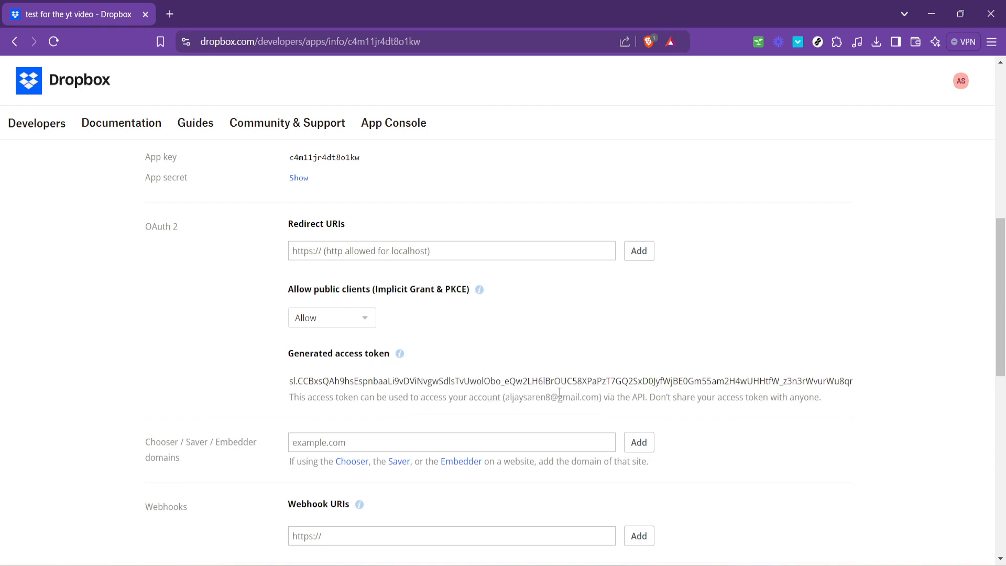
pyautogui.moveTo(577, 385)
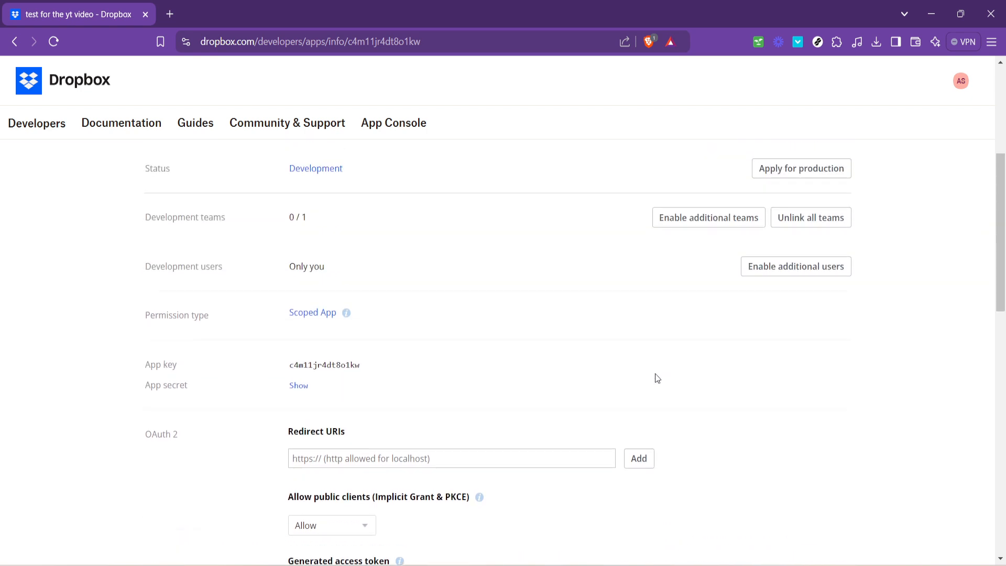
pyautogui.scroll(-3)
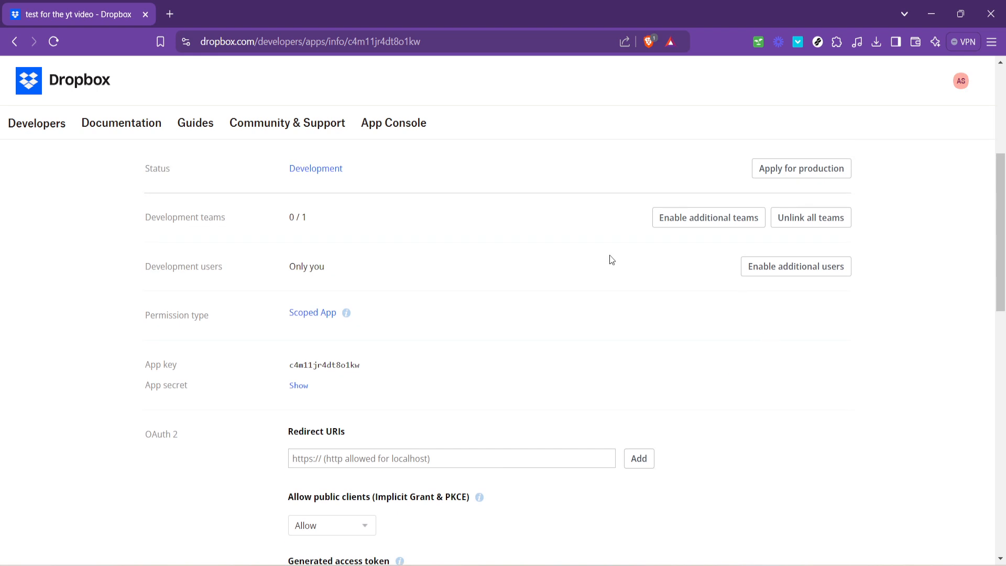
pyautogui.moveTo(753, 345)
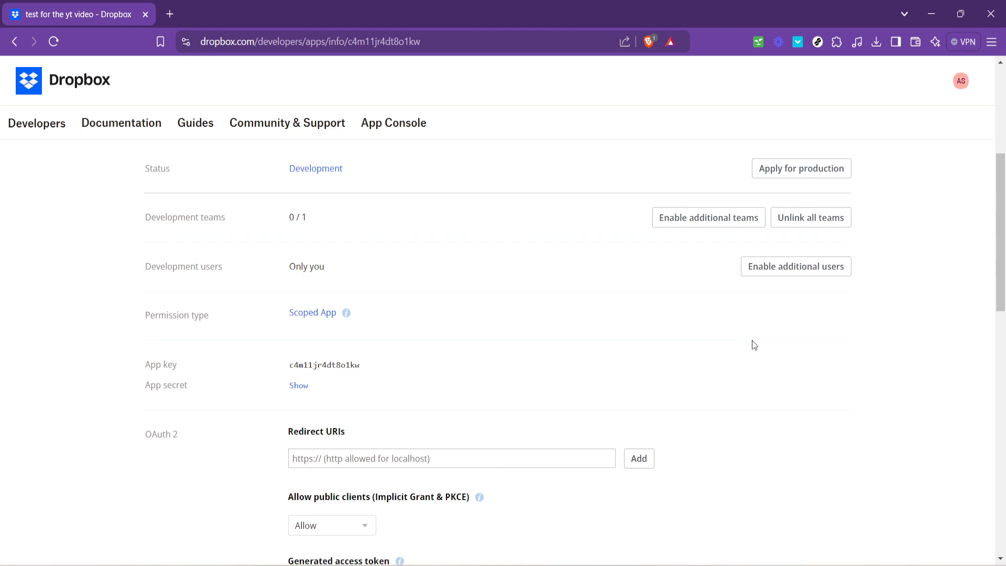
pyautogui.moveTo(759, 334)
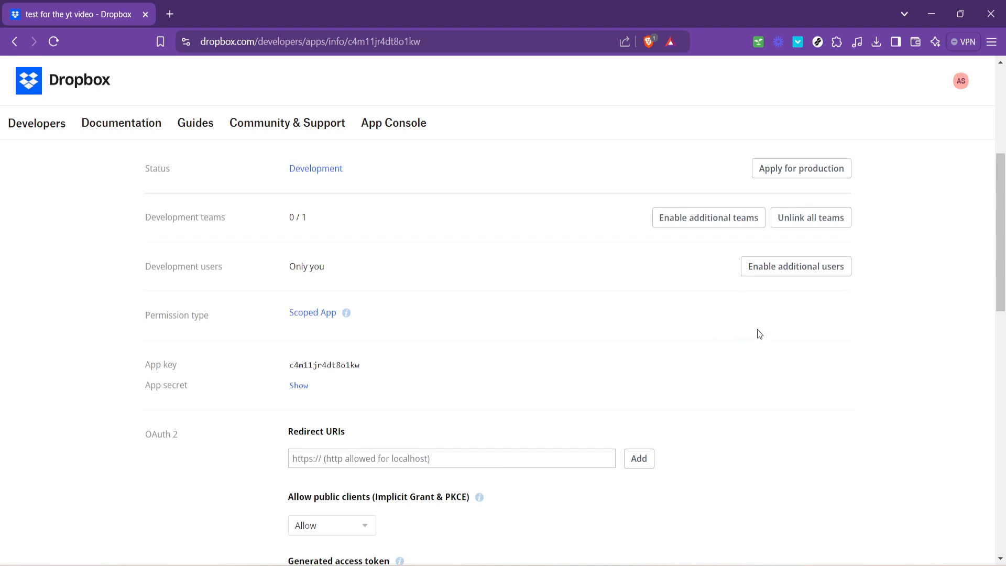
pyautogui.moveTo(711, 420)
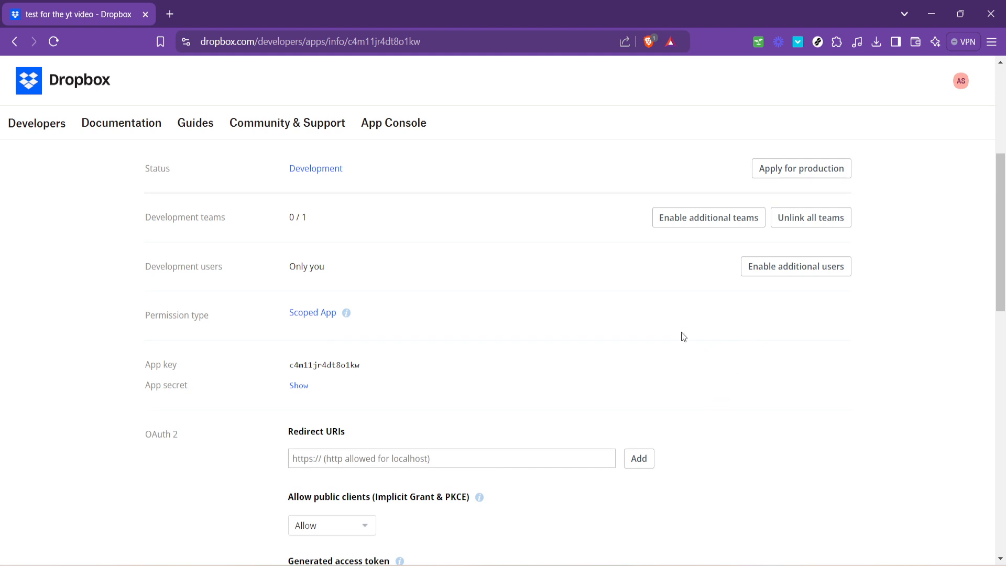
pyautogui.moveTo(680, 436)
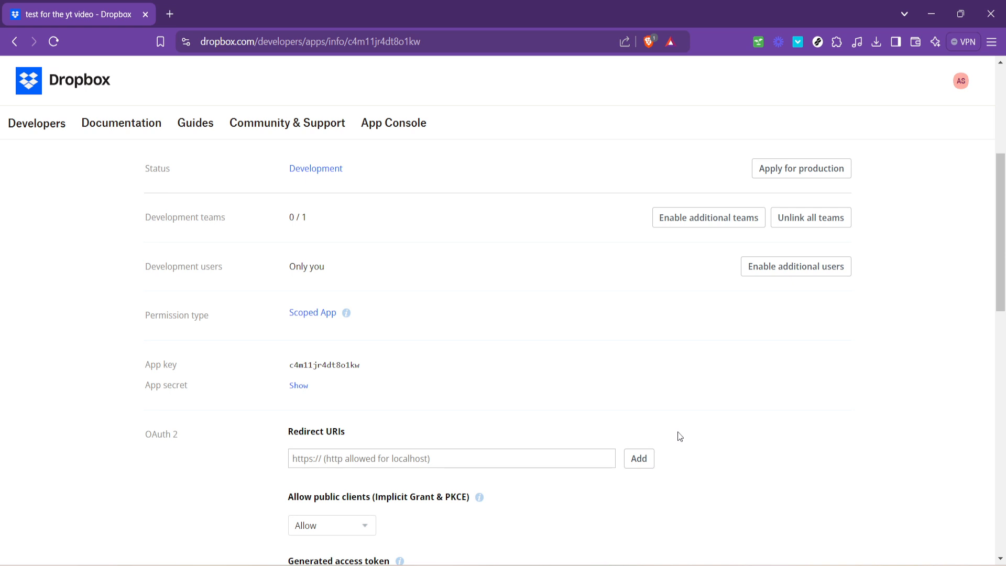
pyautogui.scroll(-3)
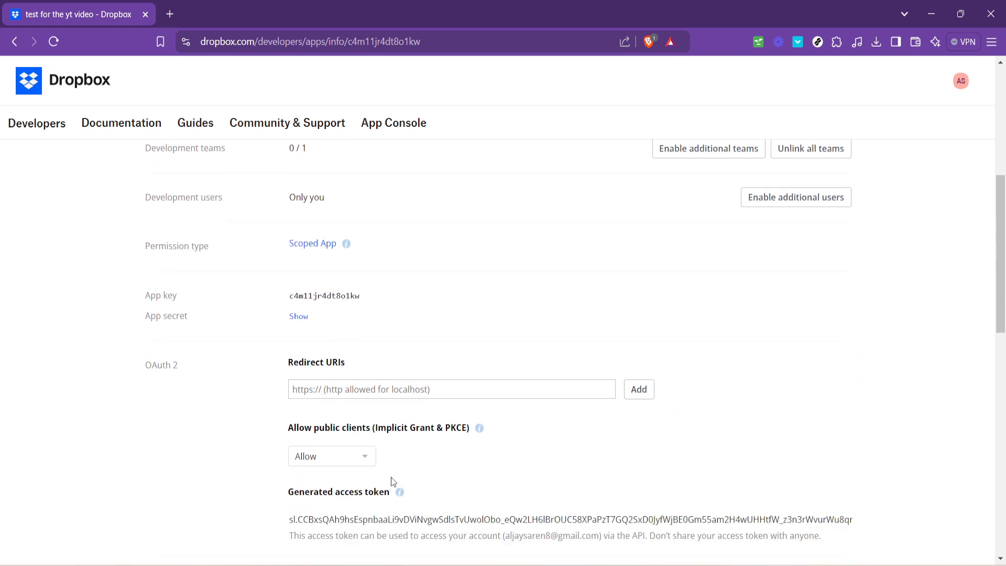
pyautogui.moveTo(769, 339)
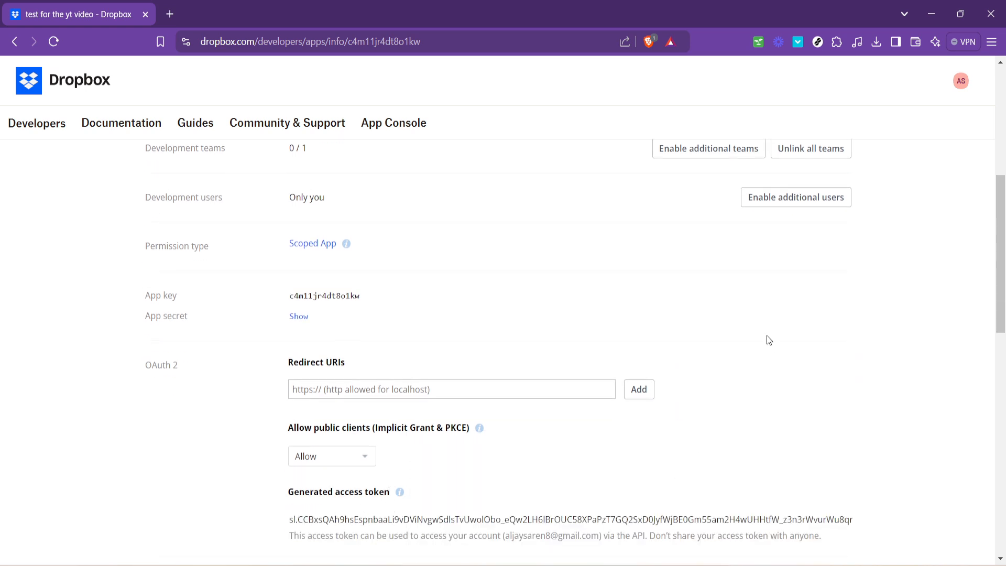
pyautogui.moveTo(683, 412)
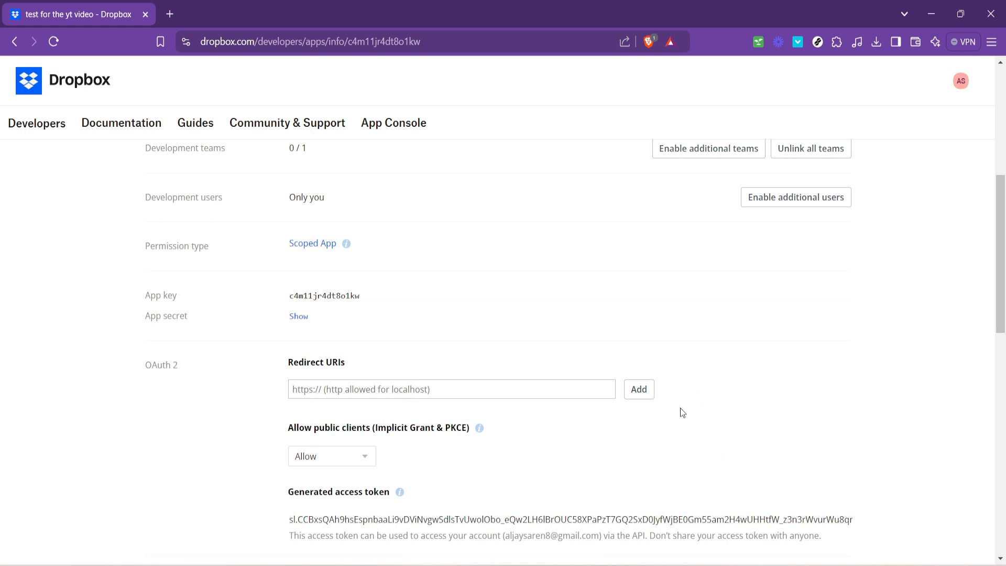
pyautogui.moveTo(689, 426)
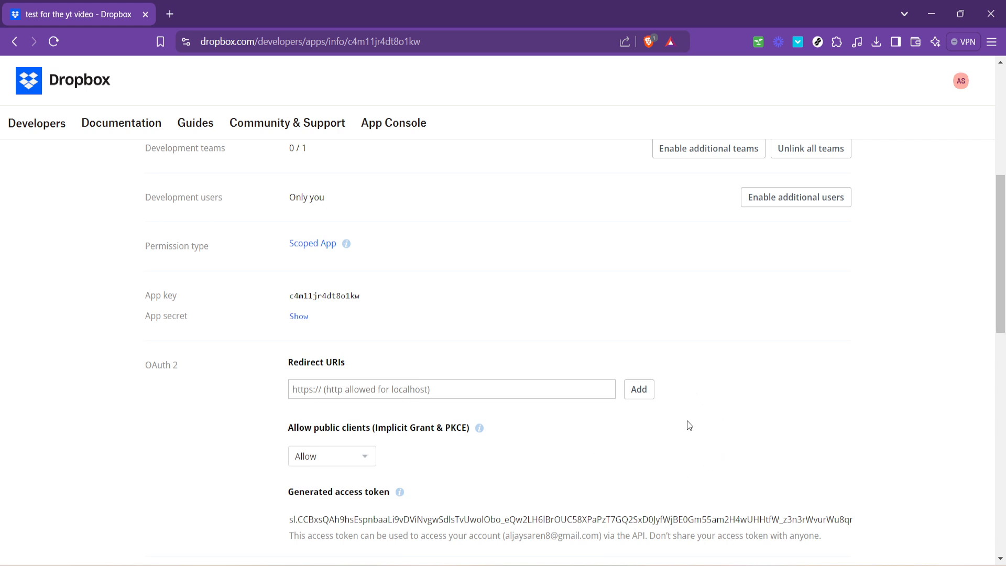
pyautogui.scroll(-3)
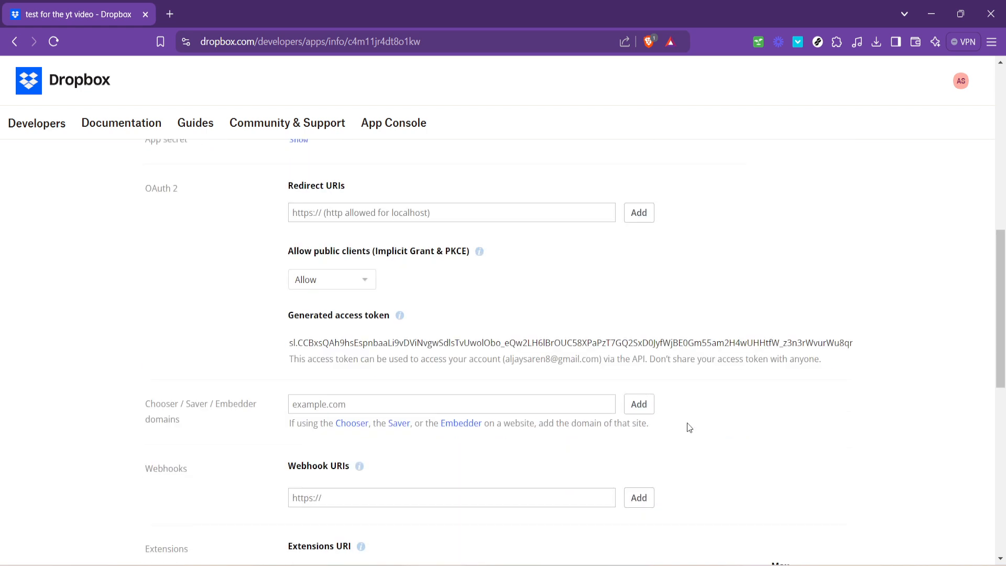
pyautogui.scroll(-3)
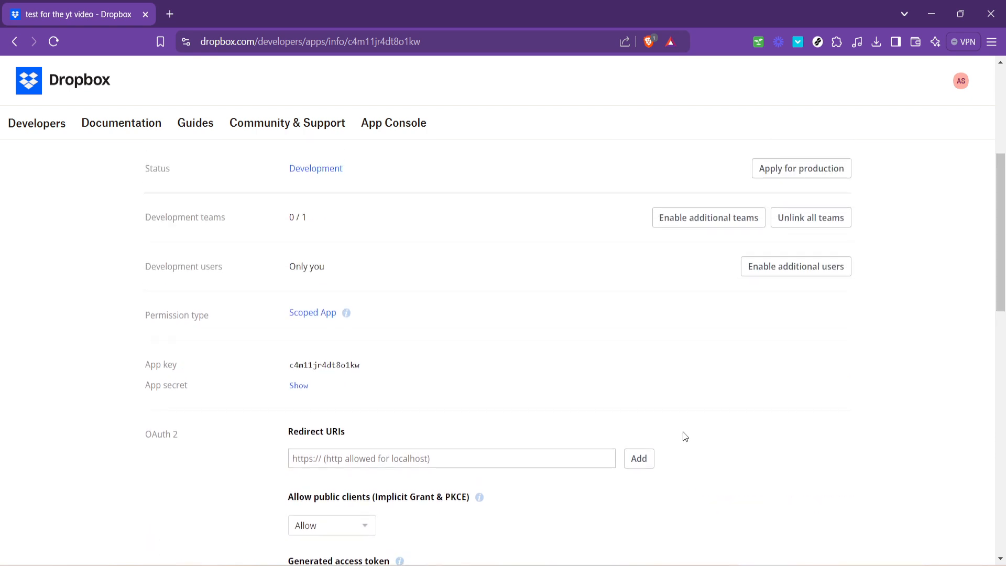
pyautogui.moveTo(693, 423)
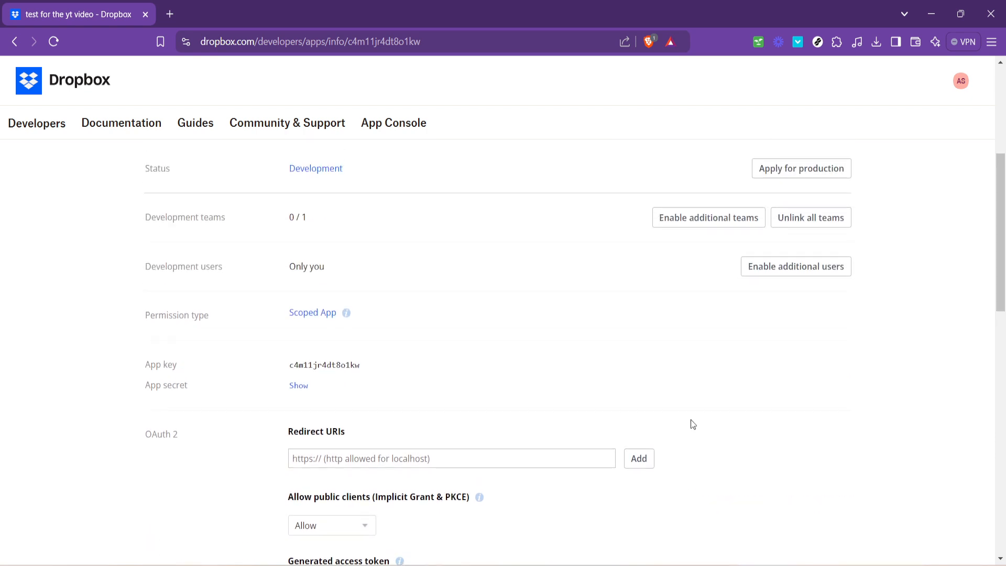